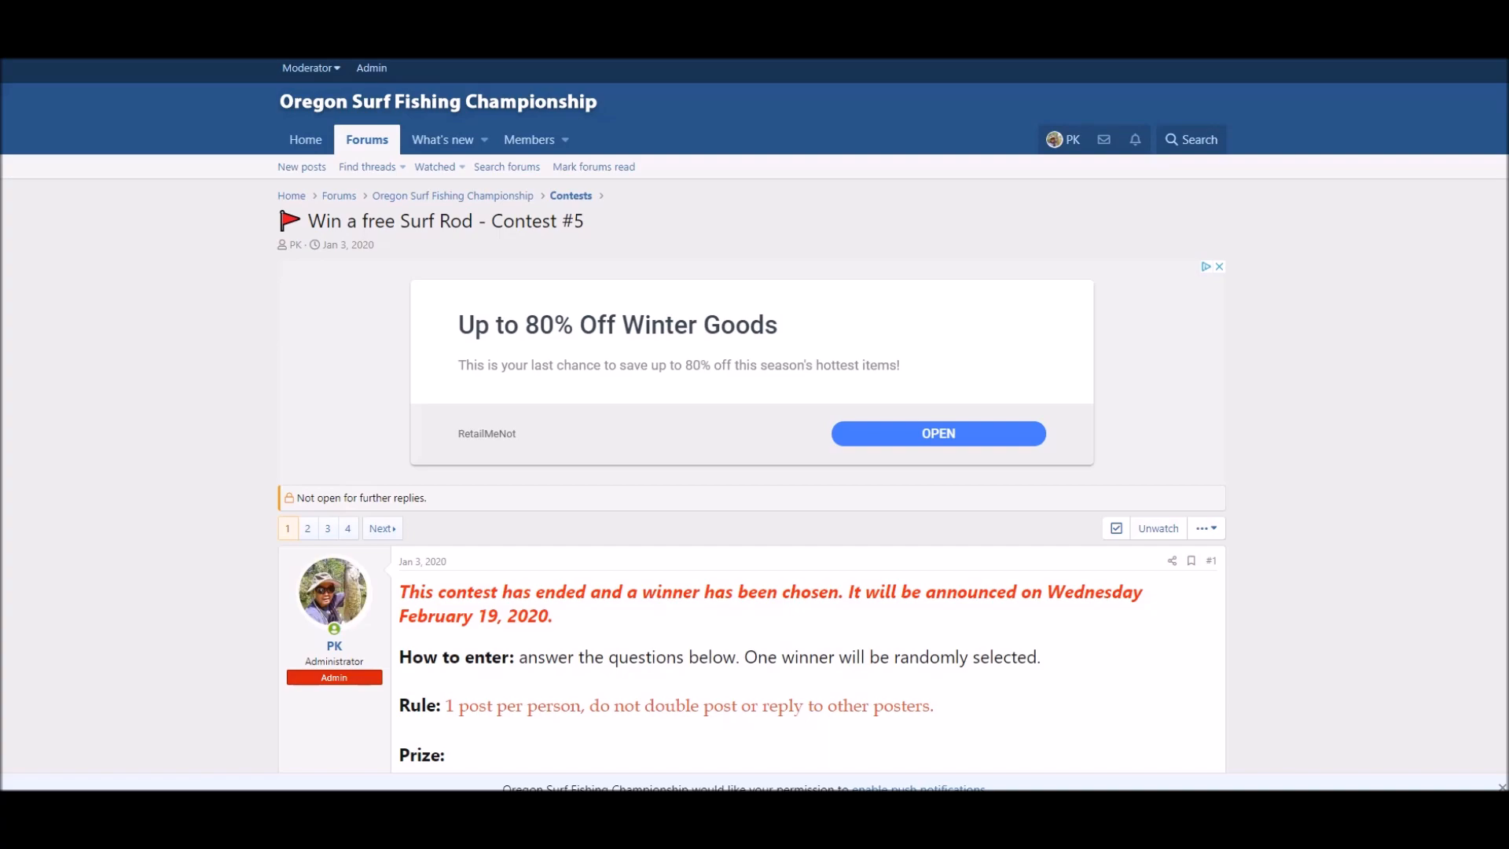
mouse_move(154, 443)
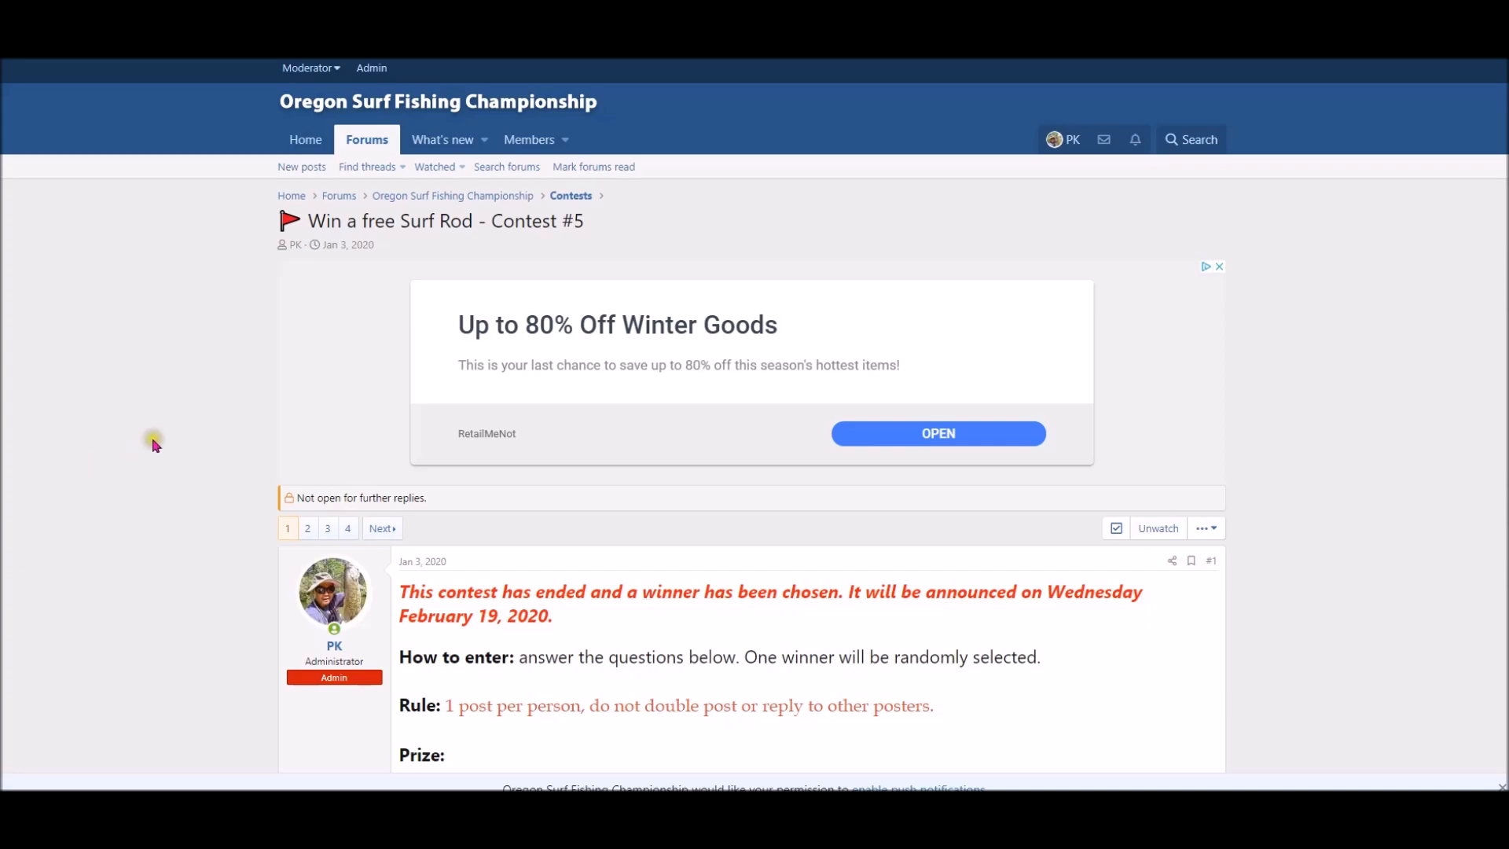
mouse_move(346, 528)
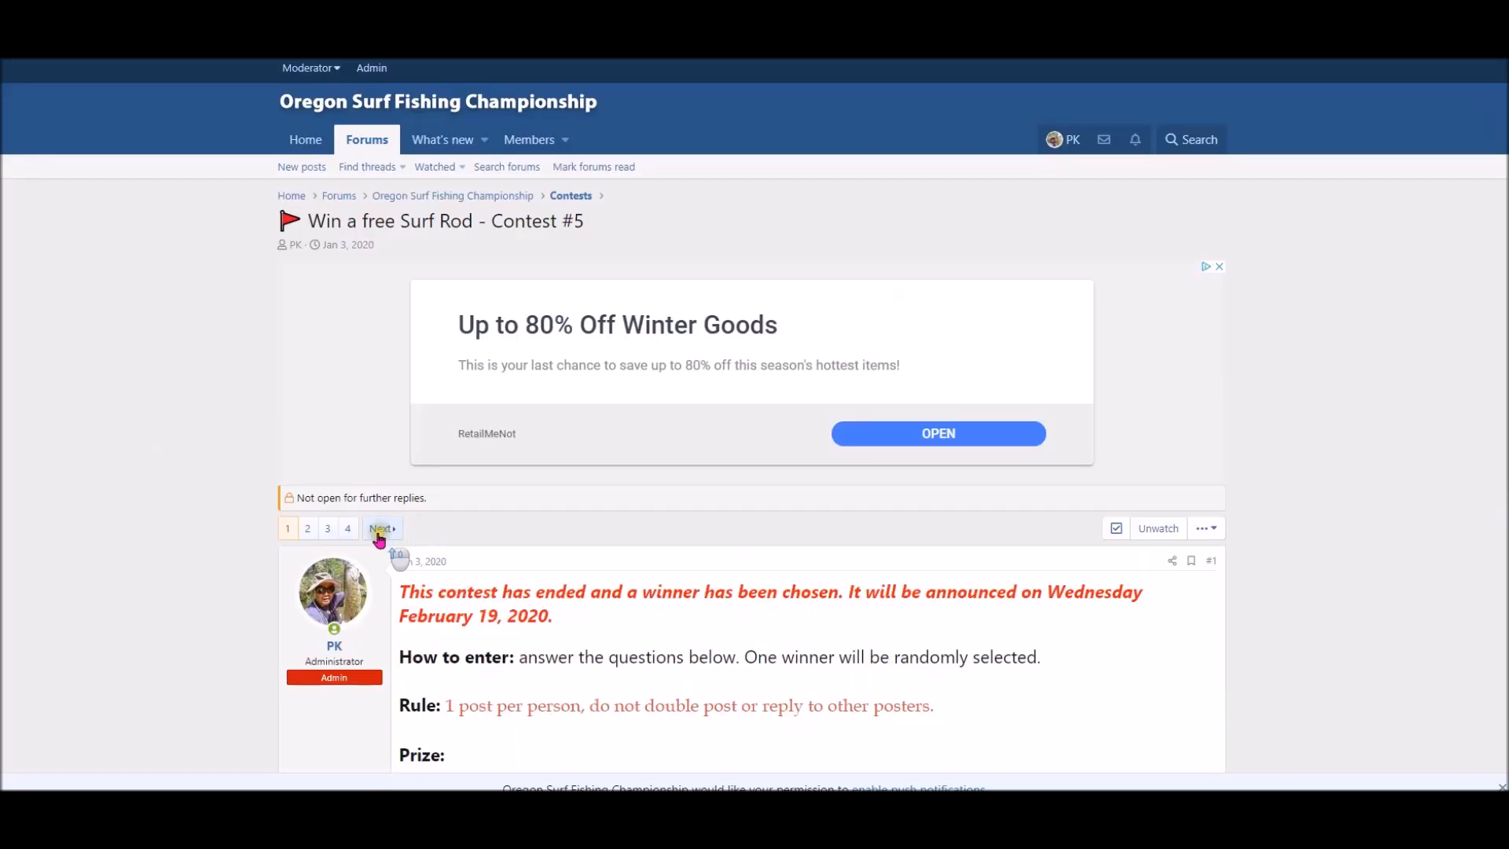
Jump to page 4 of the contest thread and confirm the final entry is post #111.
left_click(380, 529)
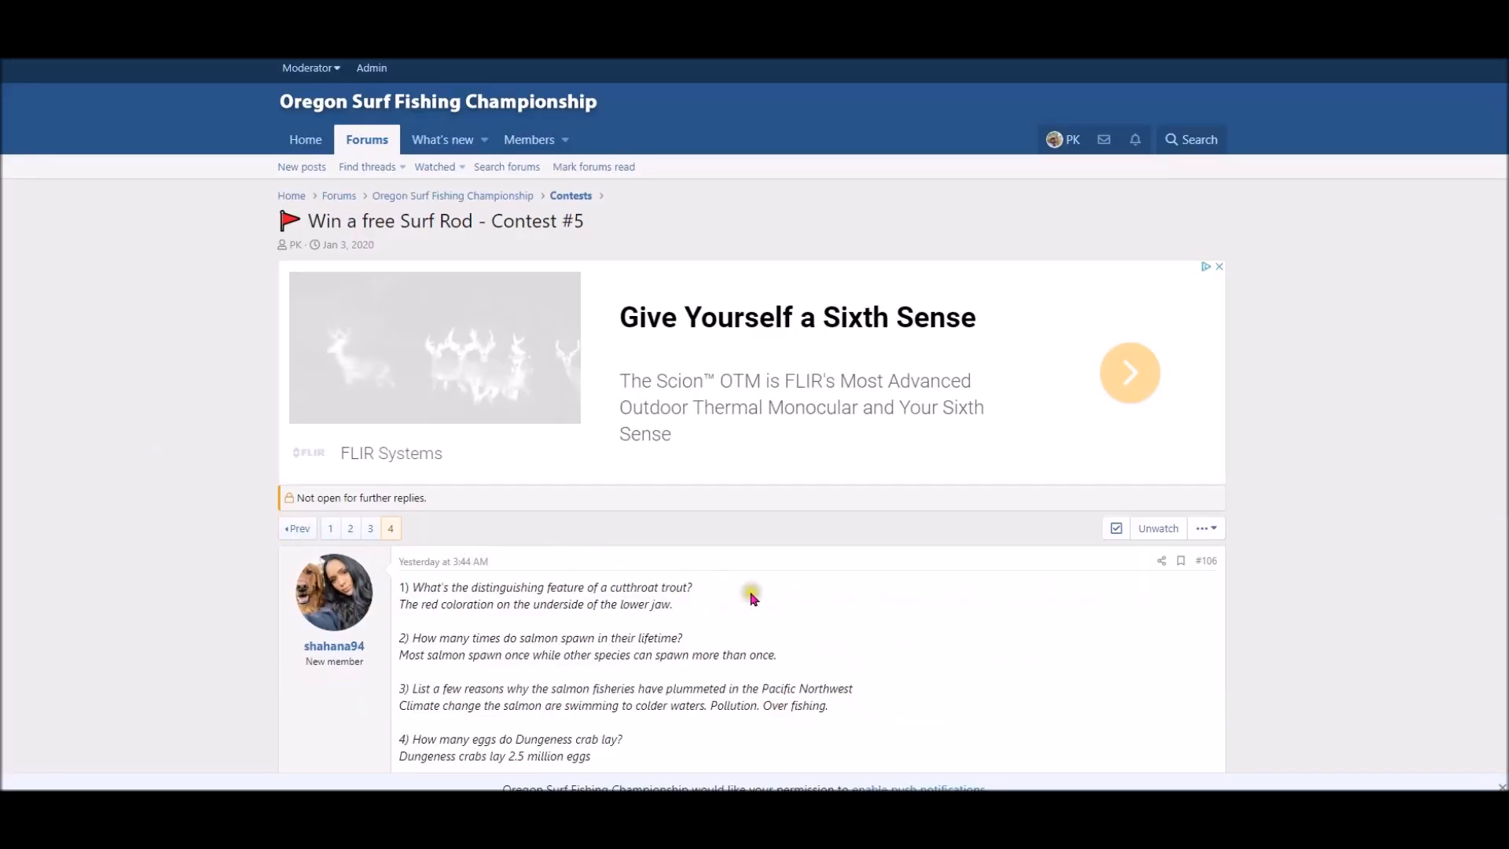
scroll("down", 3)
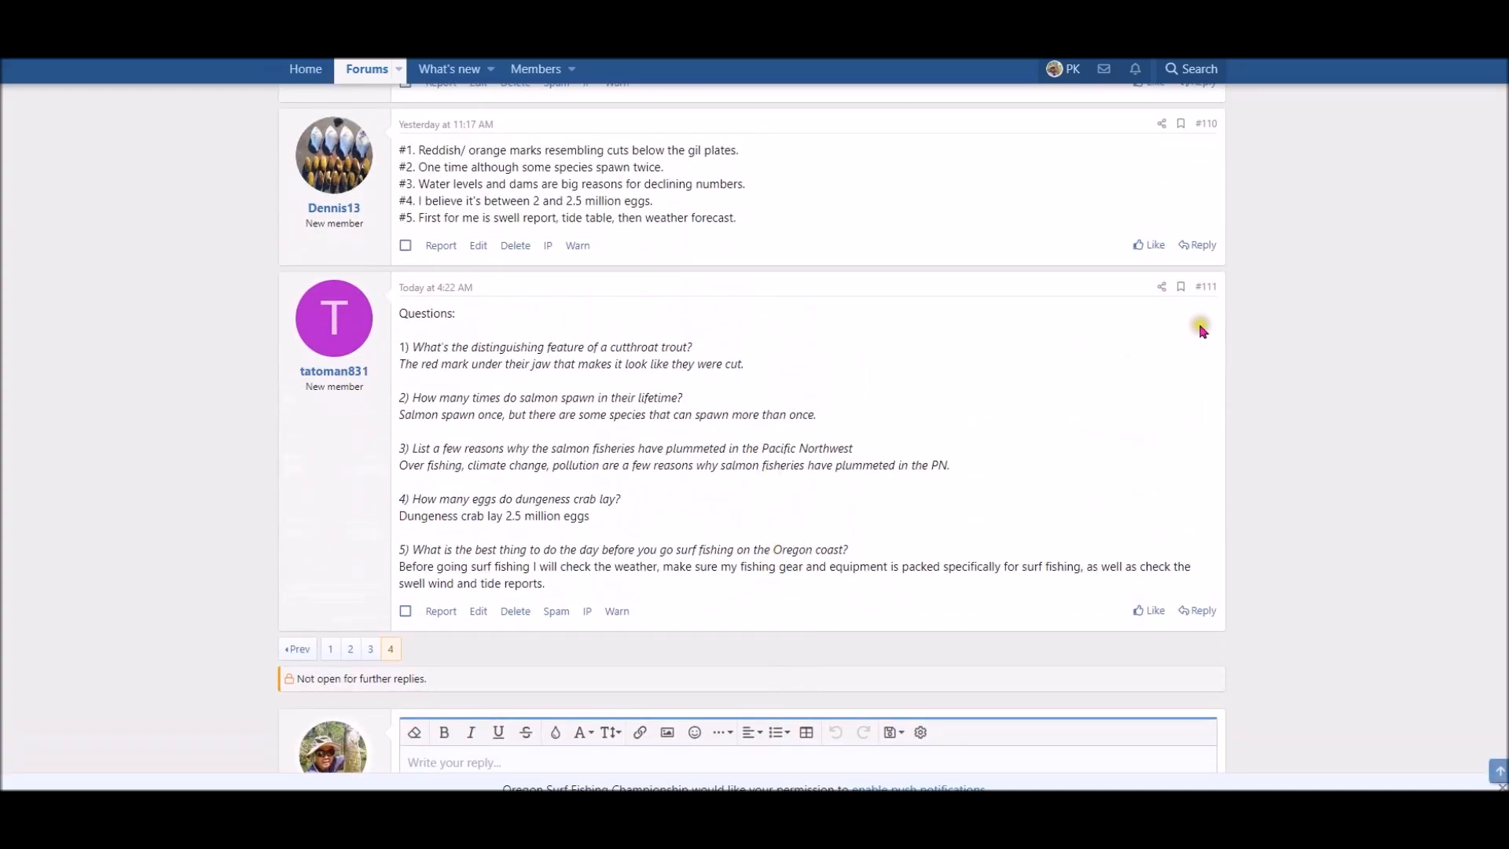
mouse_move(1210, 302)
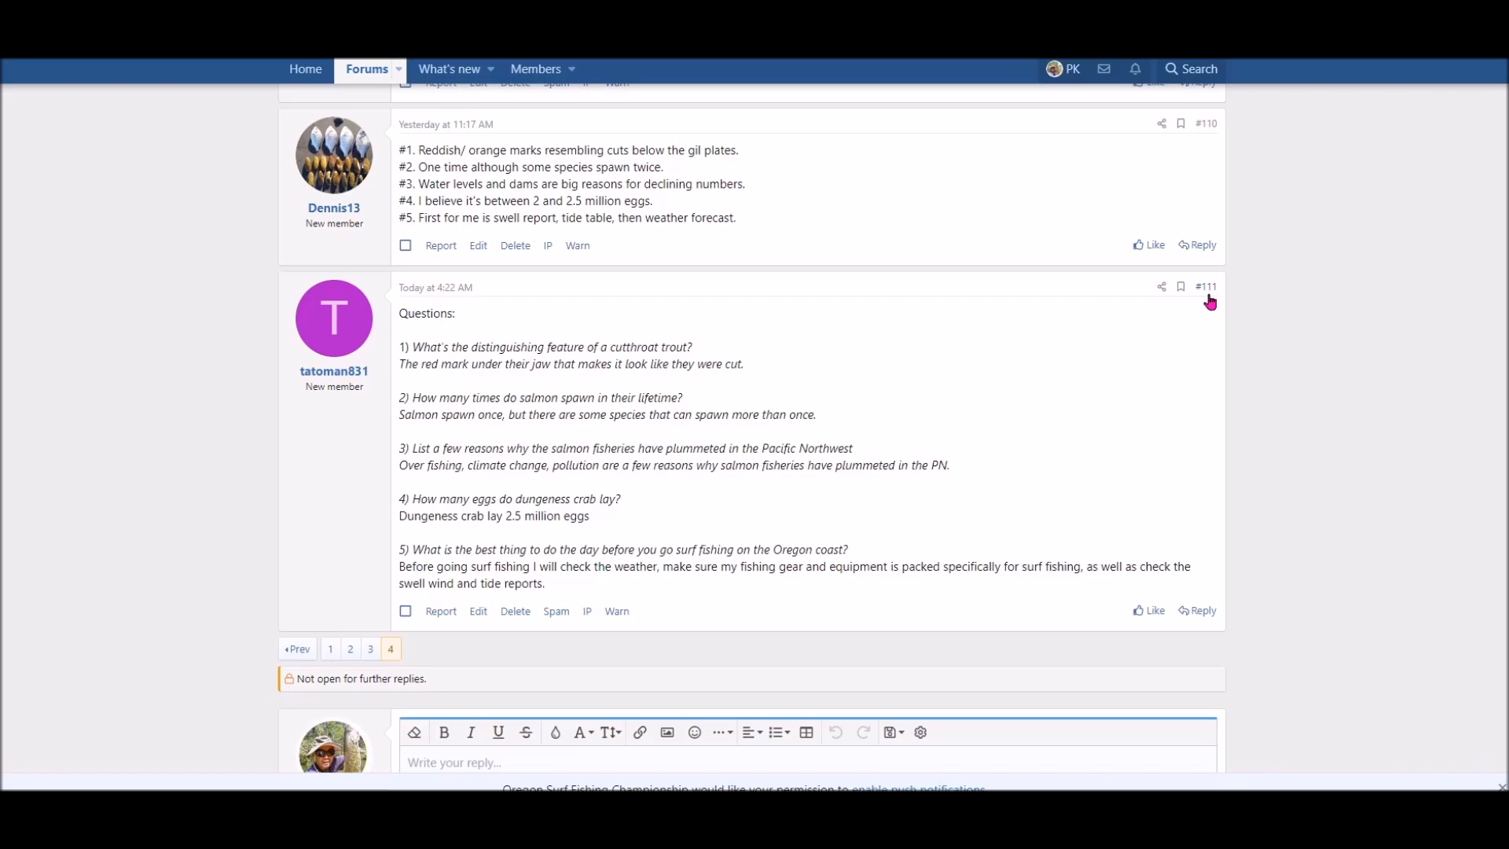
mouse_move(962, 393)
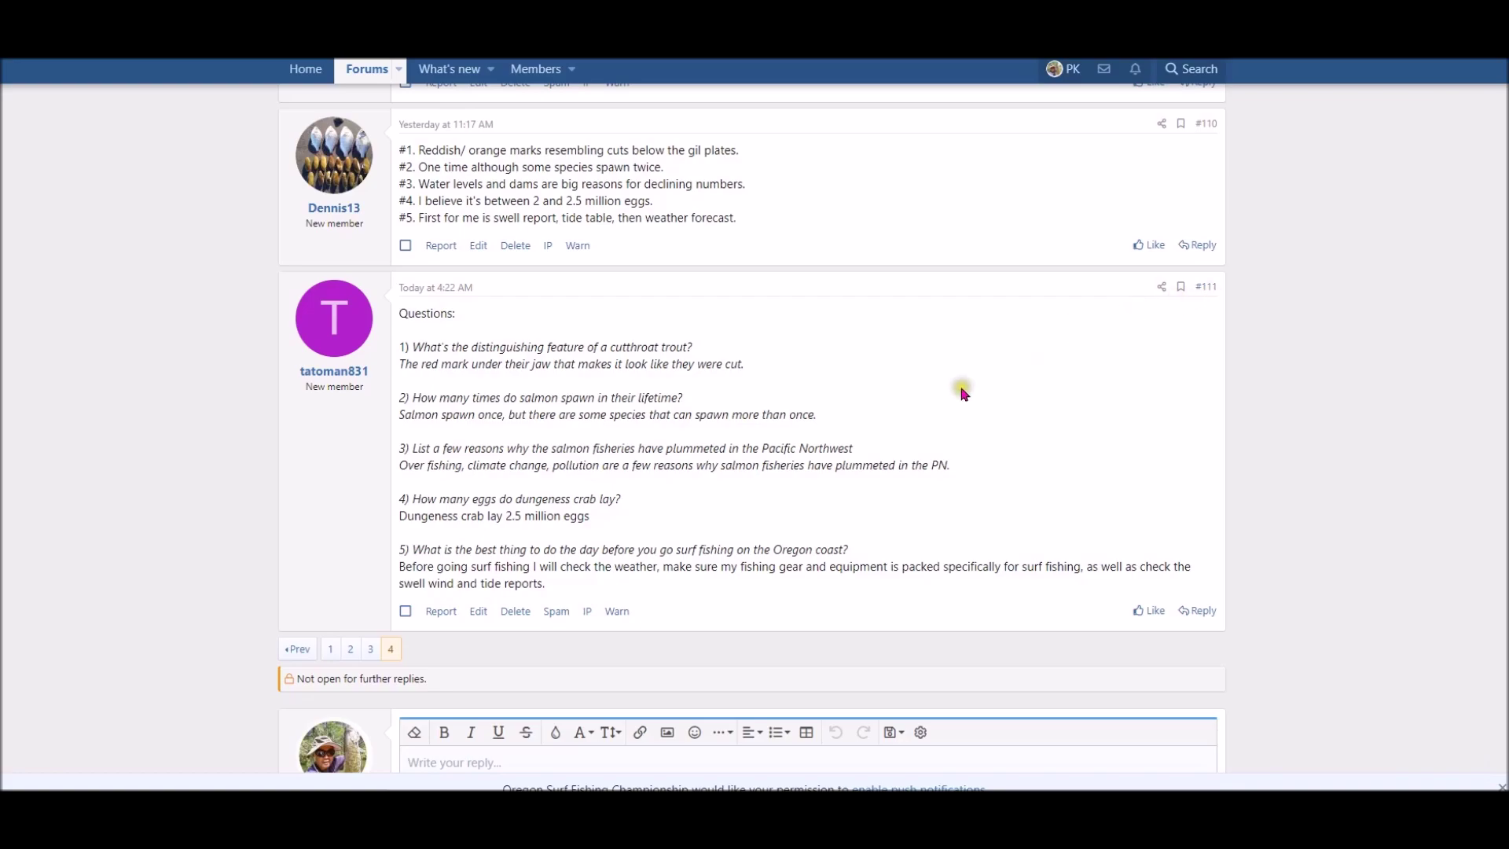
scroll("up", 3)
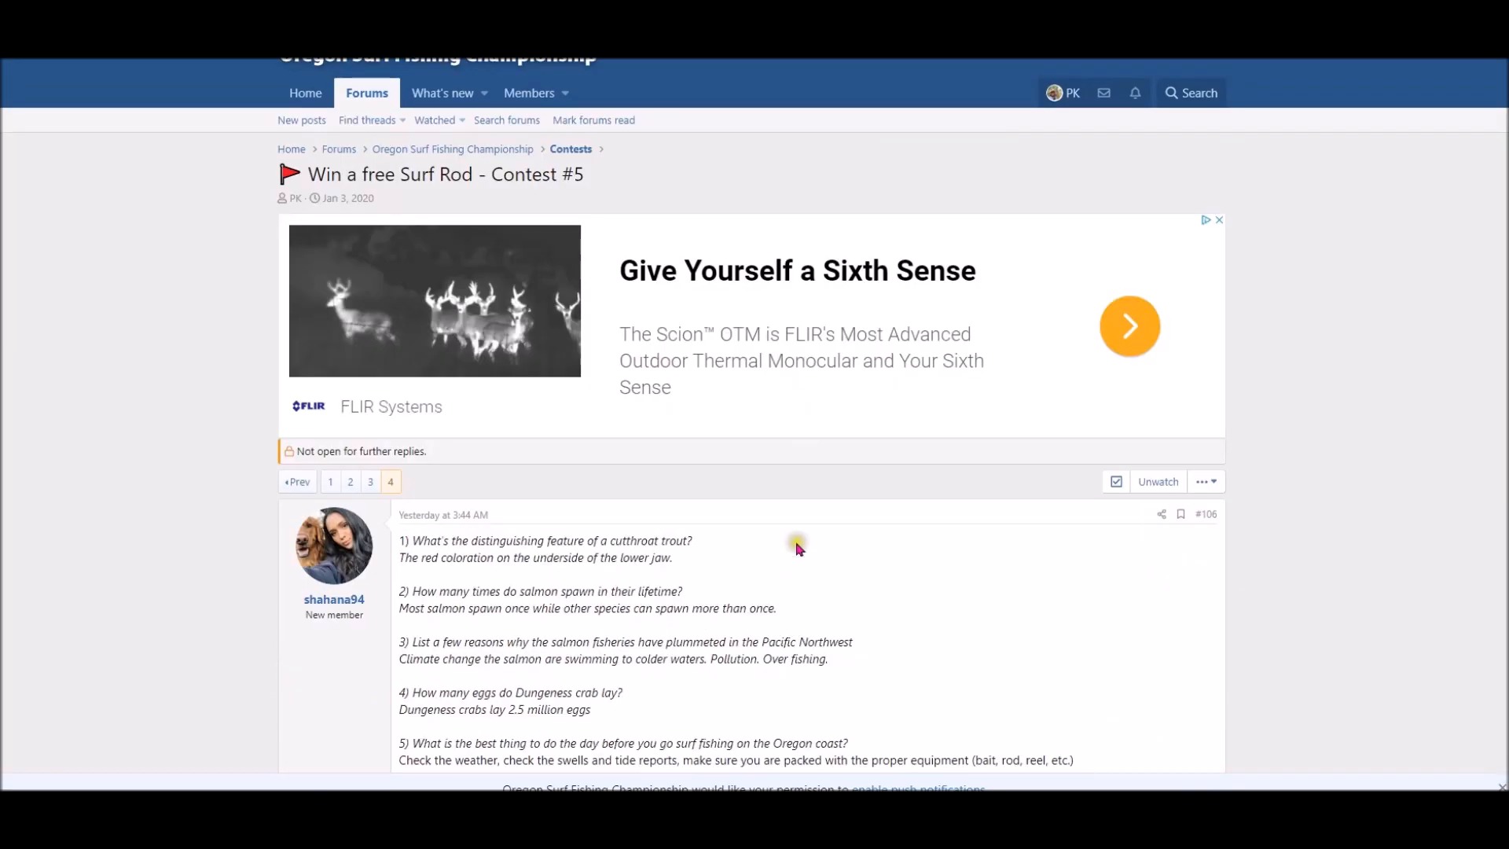
scroll("down", 3)
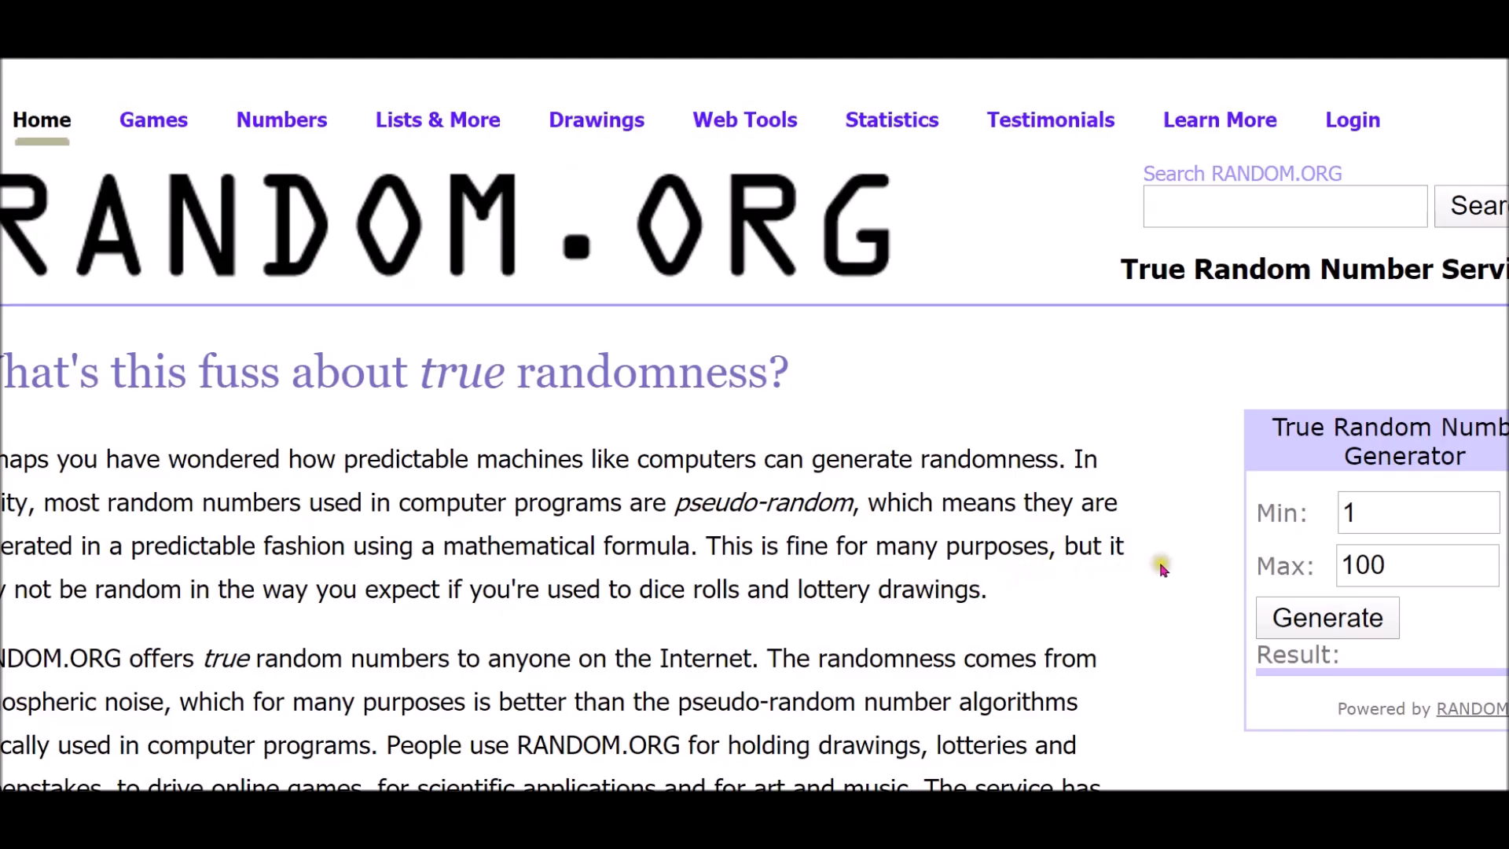
mouse_move(1383, 549)
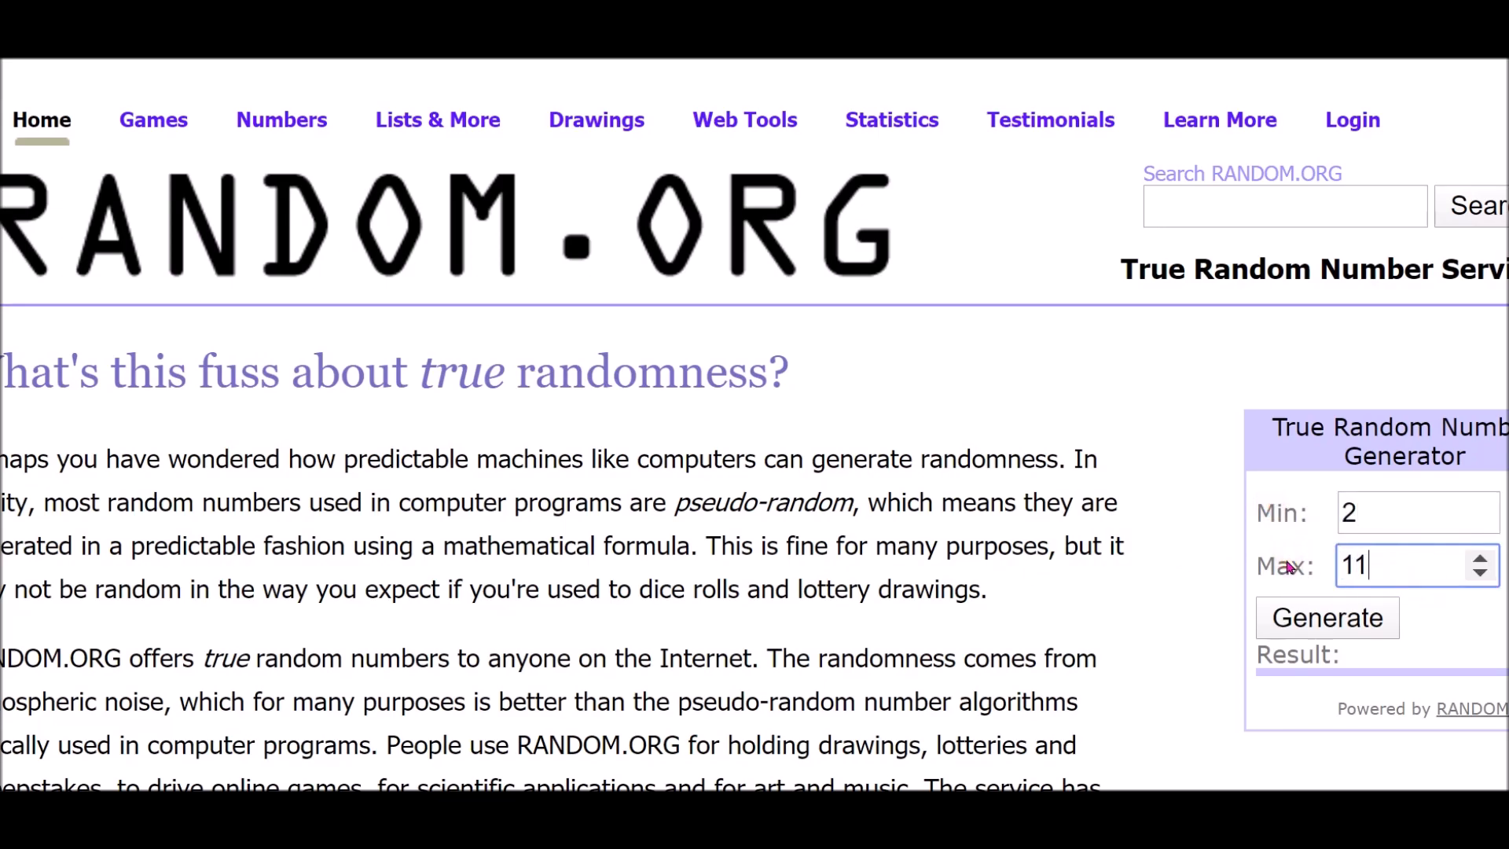
Generate a true random number in the 2–111 range, drawing 22.
type("1")
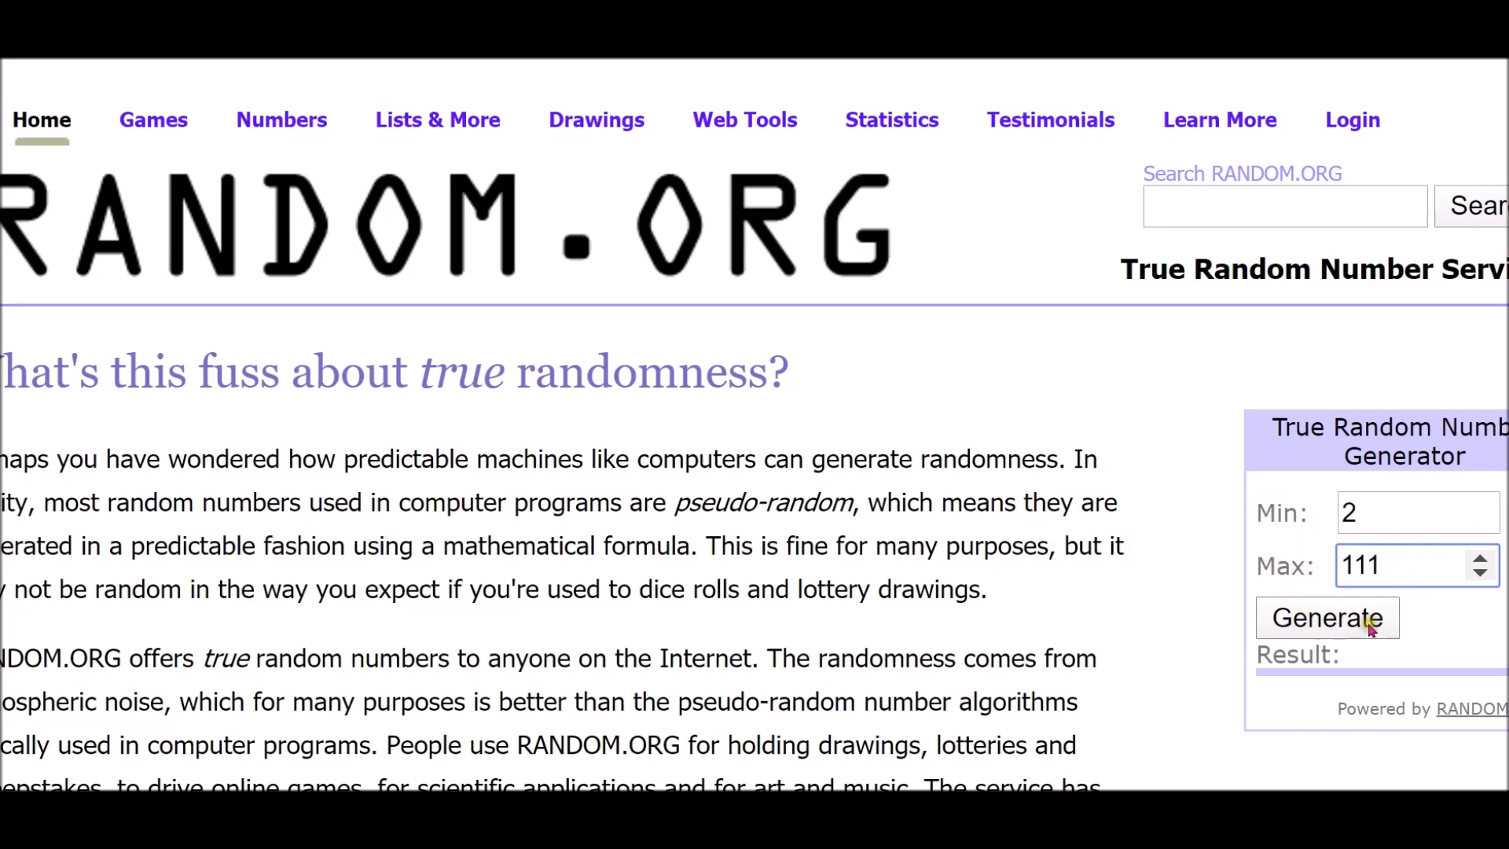
left_click(1327, 616)
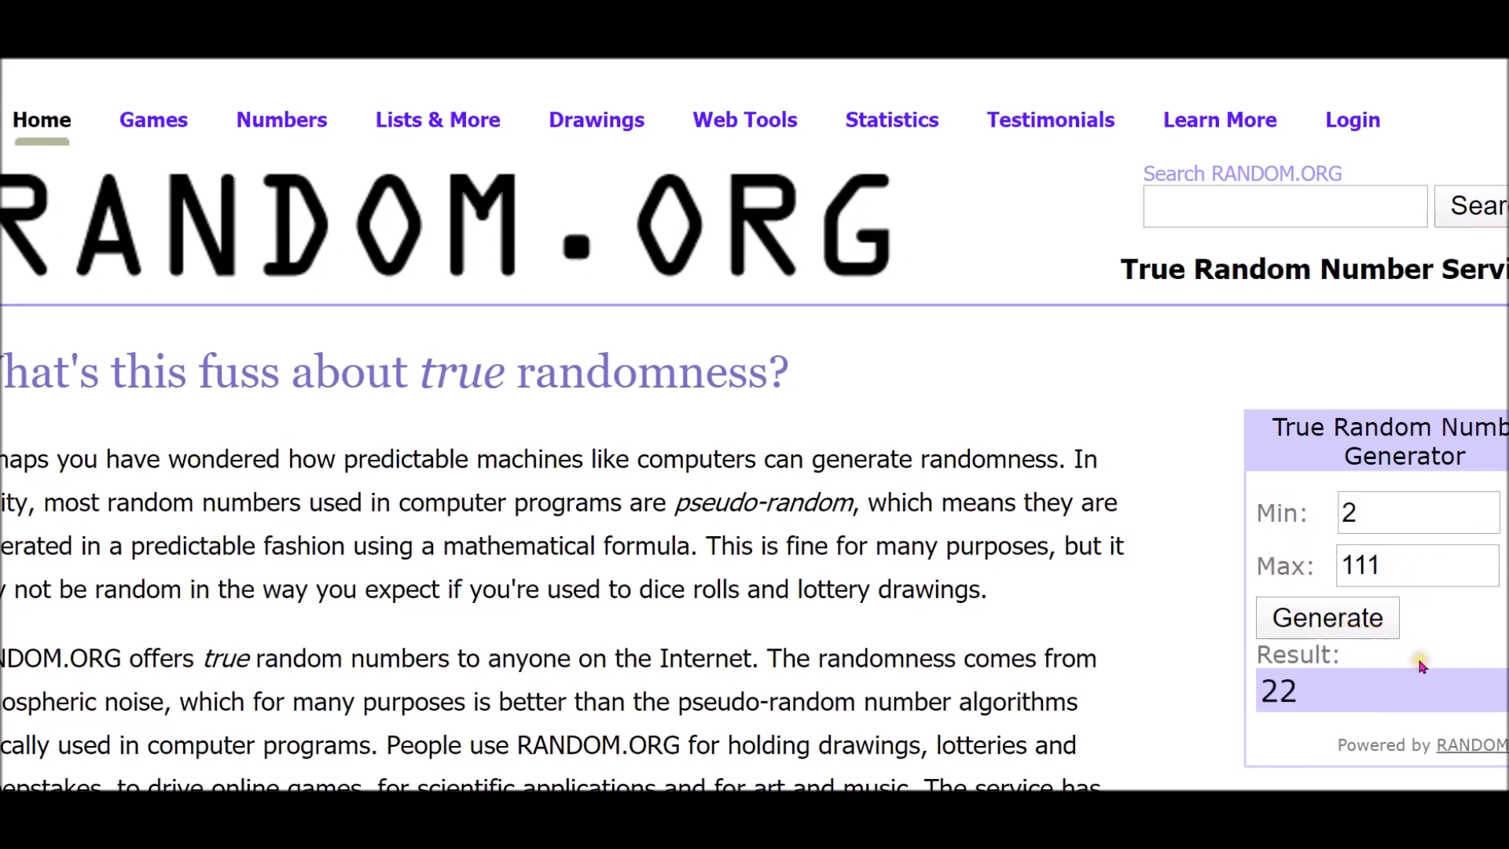
mouse_move(846, 289)
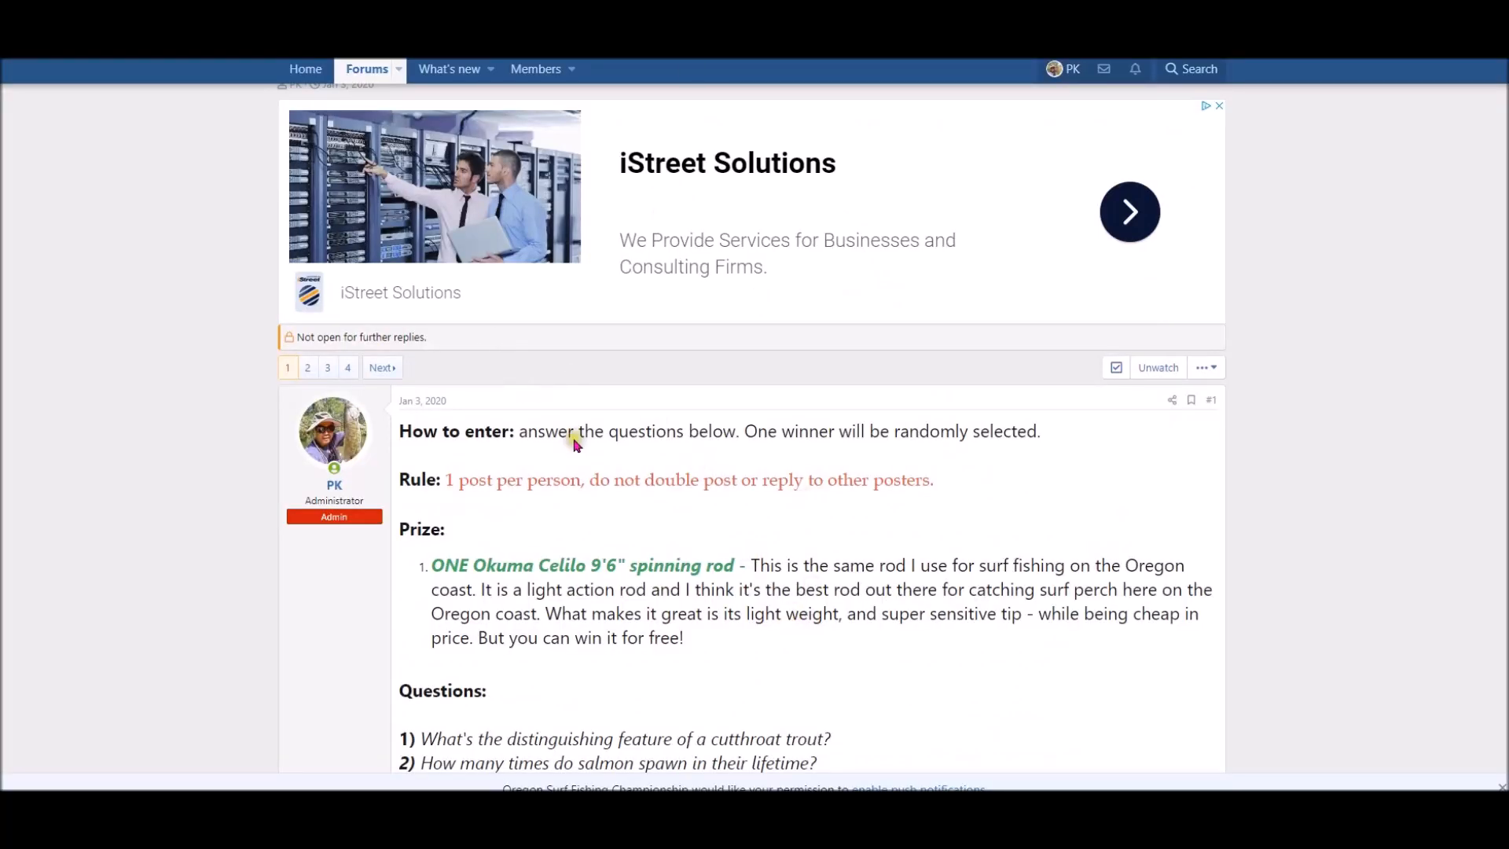
scroll("down", 3)
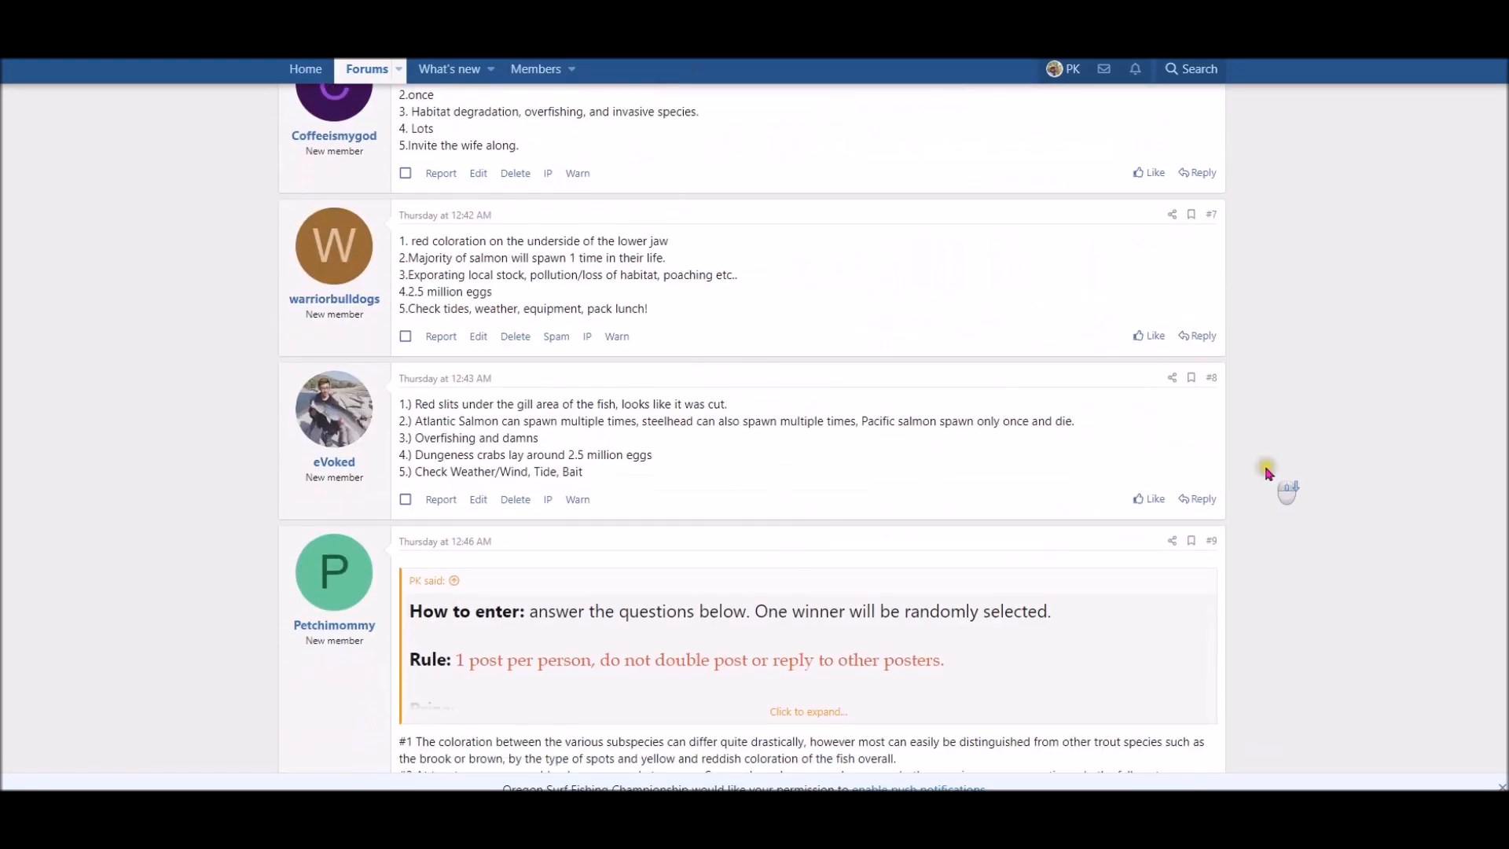
scroll("down", 3)
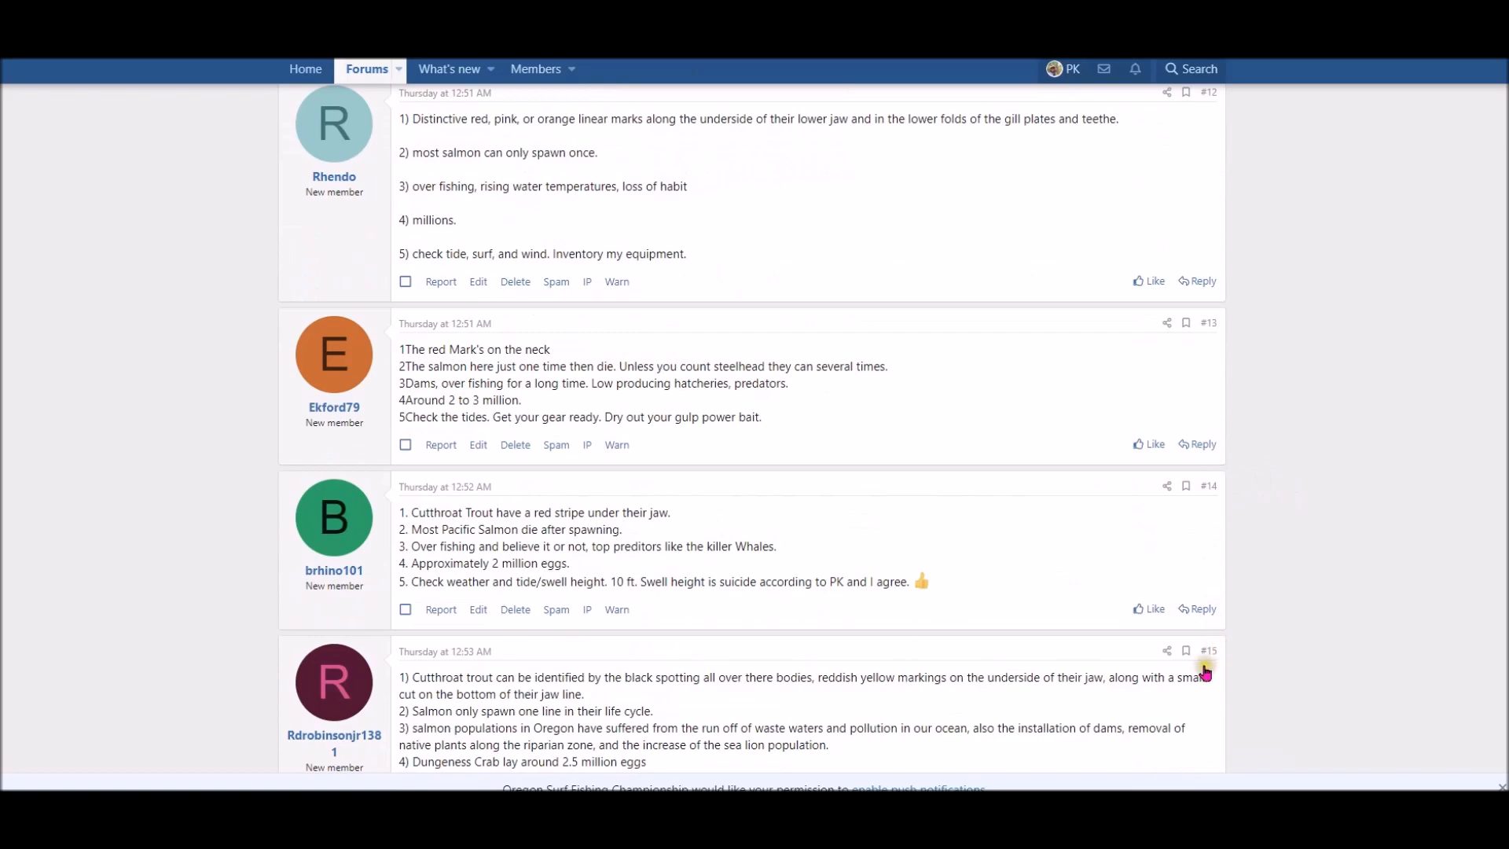
scroll("down", 3)
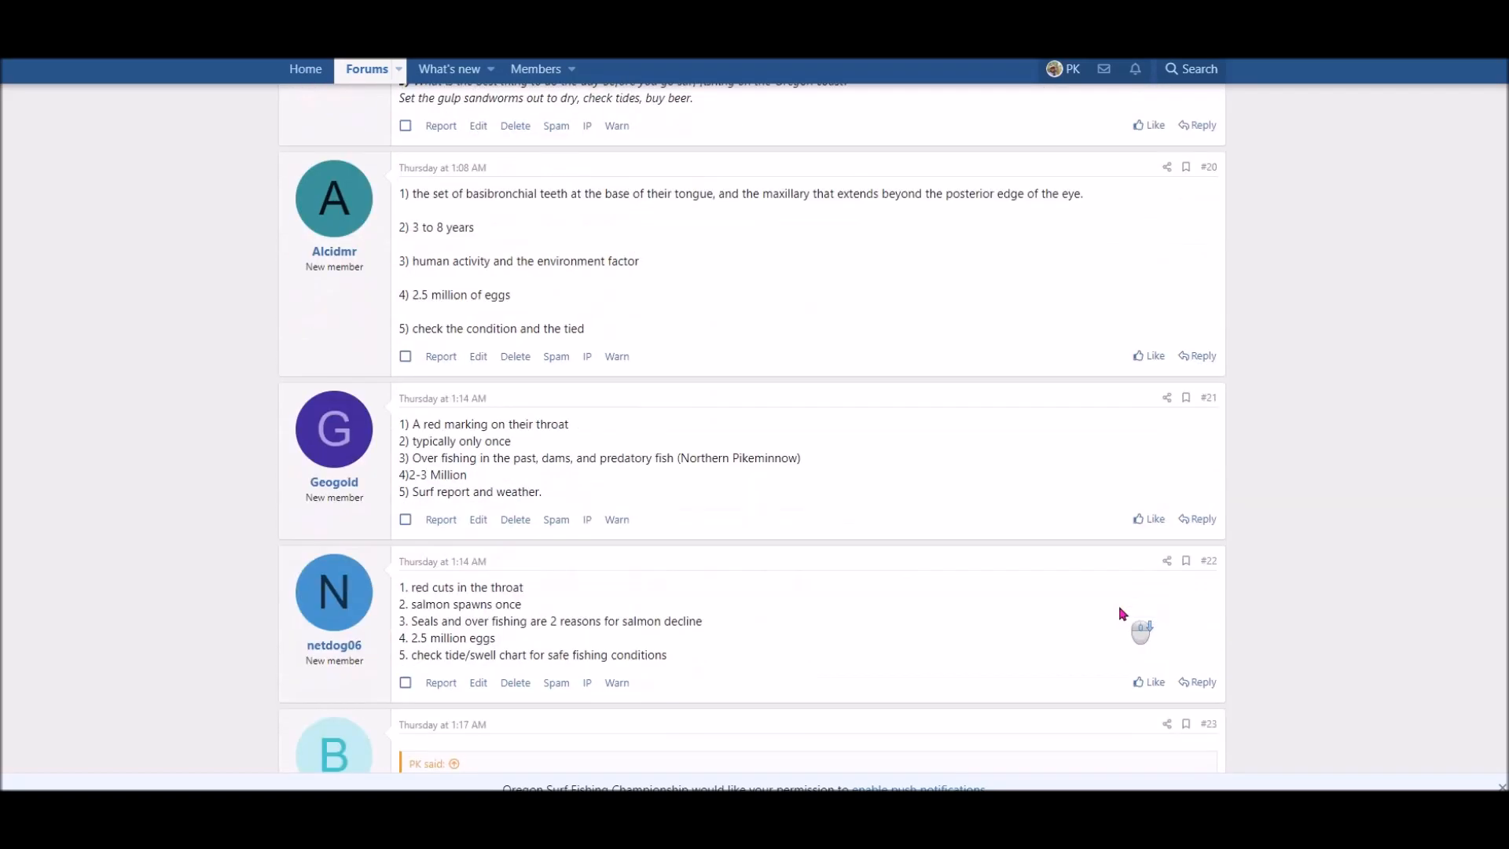
scroll("down", 3)
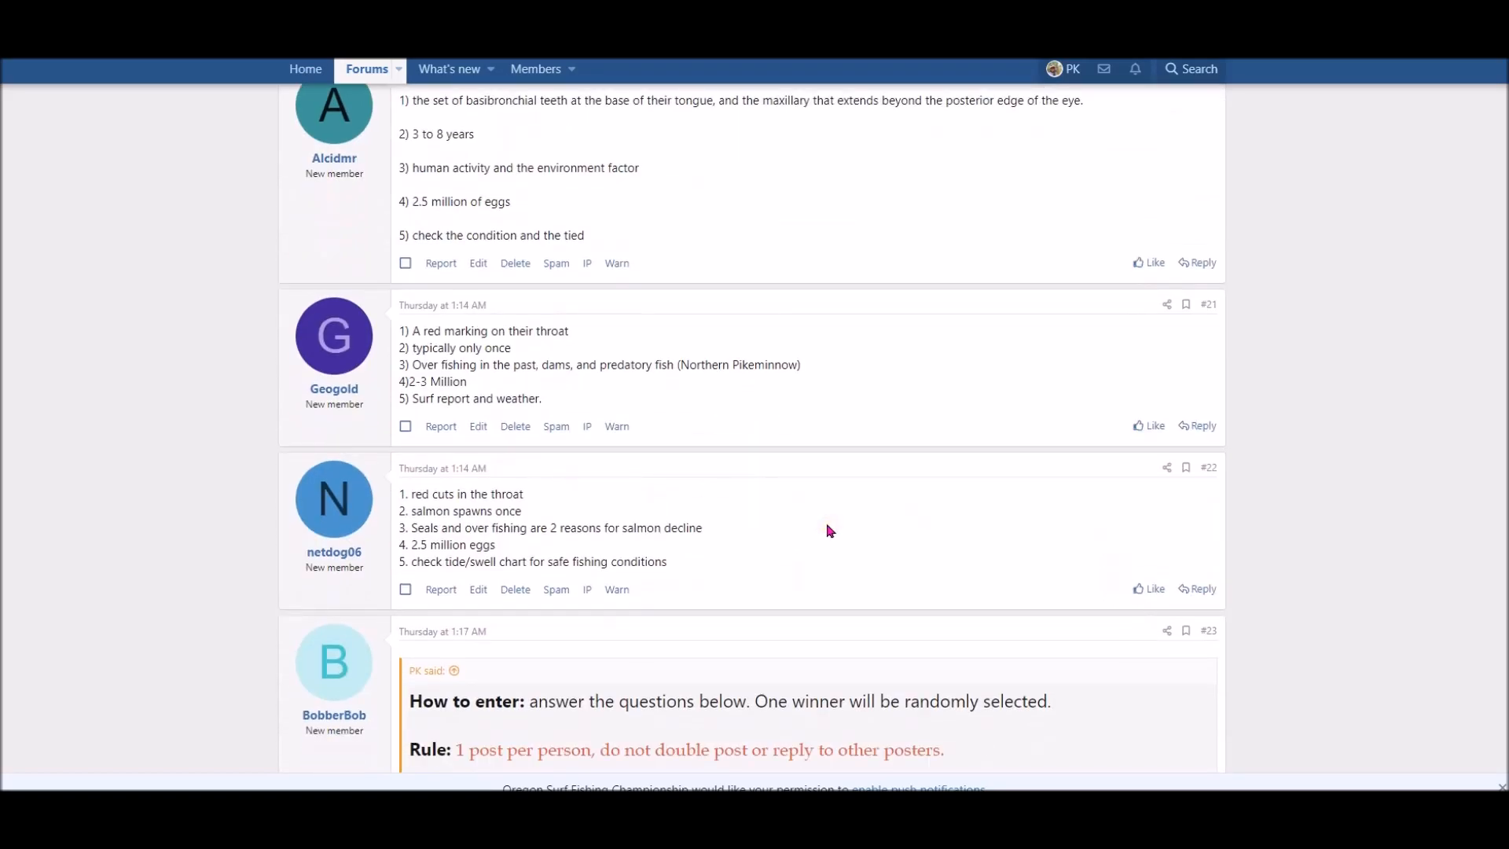
mouse_move(333, 551)
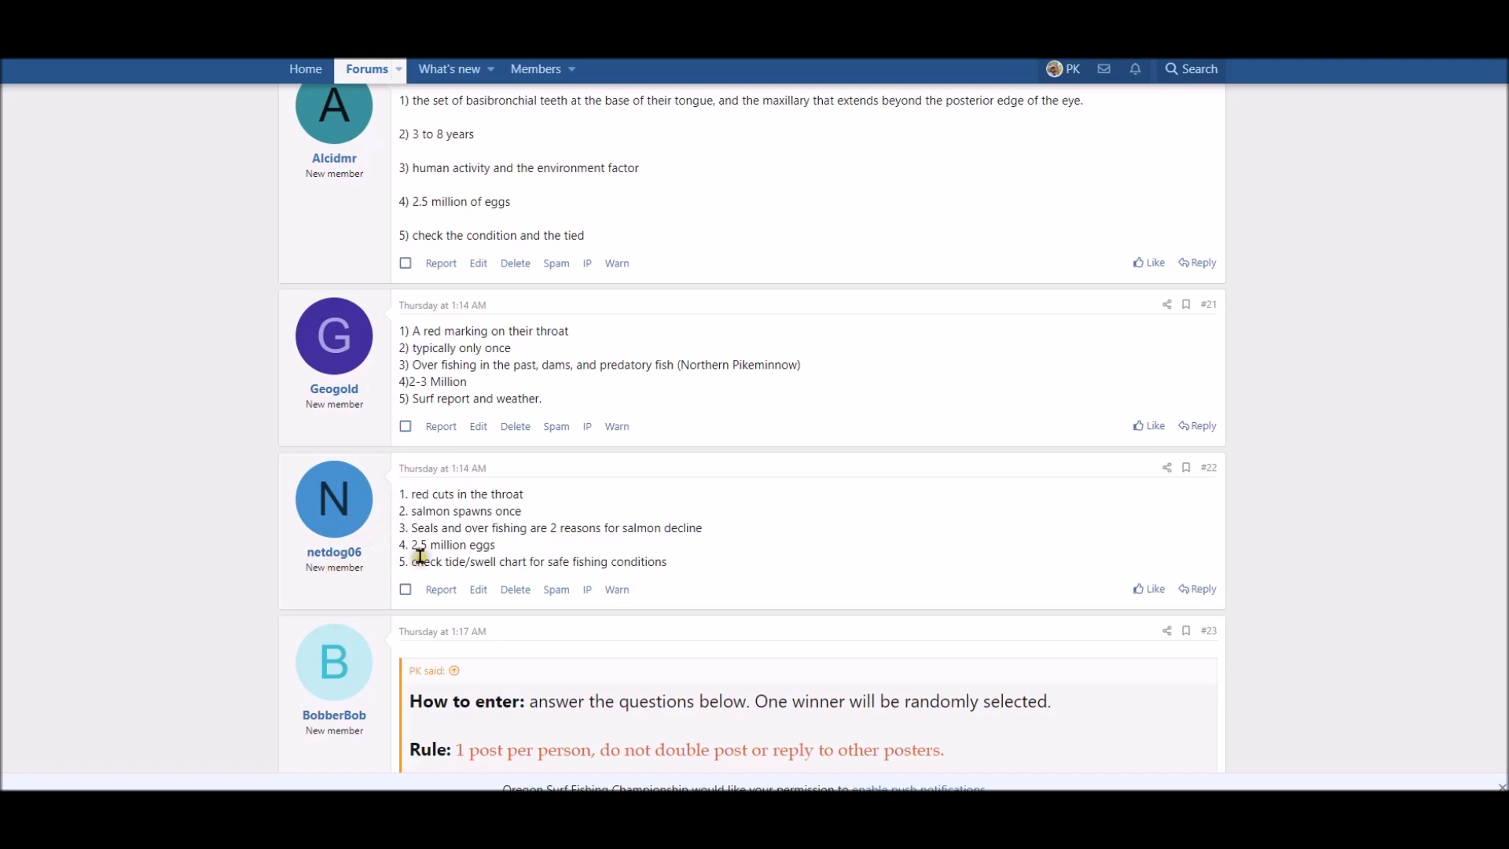
mouse_move(509, 505)
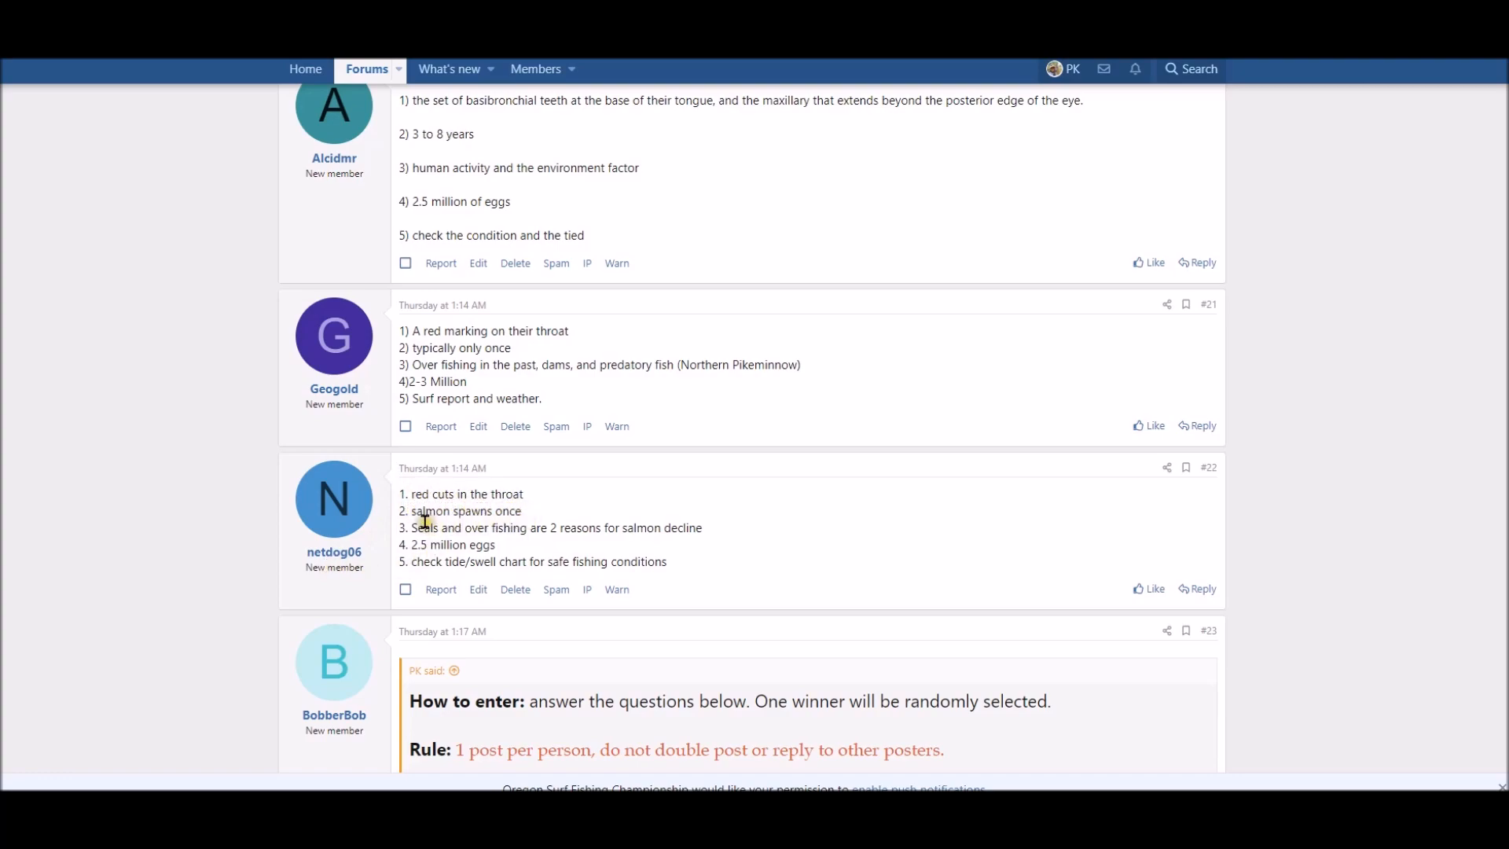
mouse_move(639, 541)
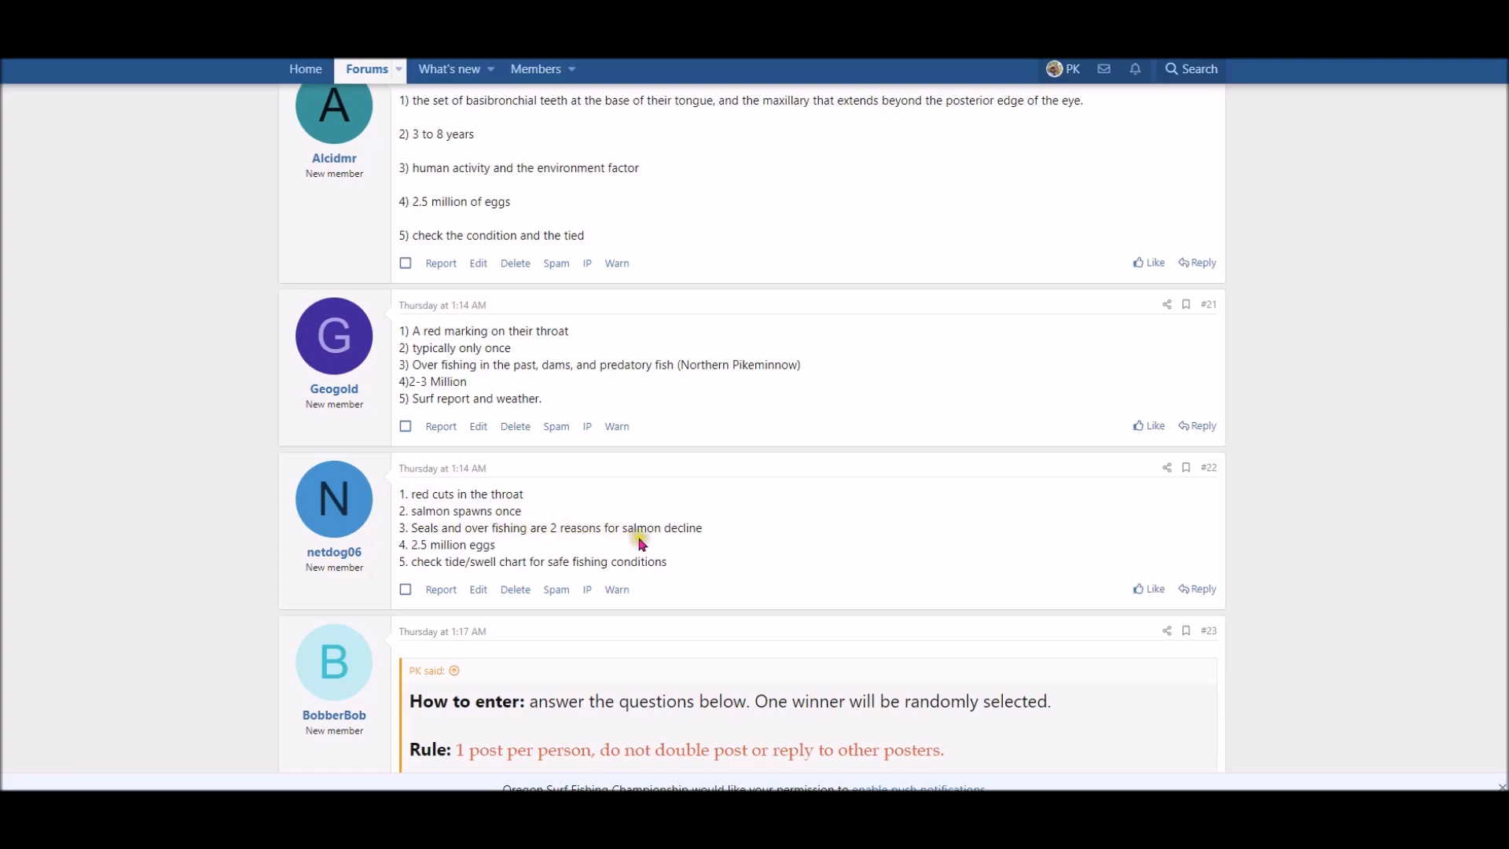
mouse_move(599, 532)
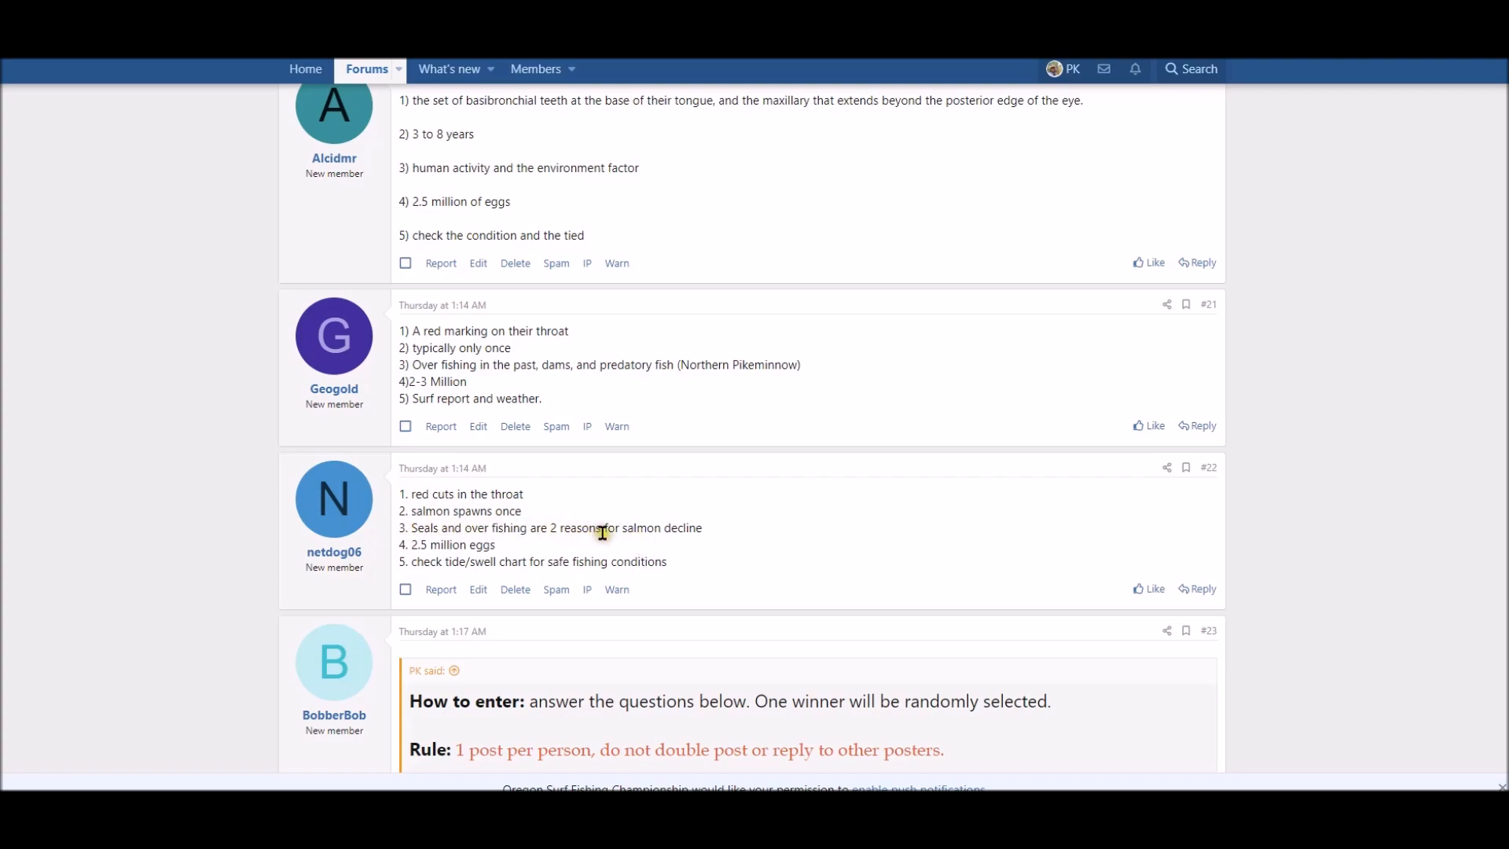
mouse_move(526, 552)
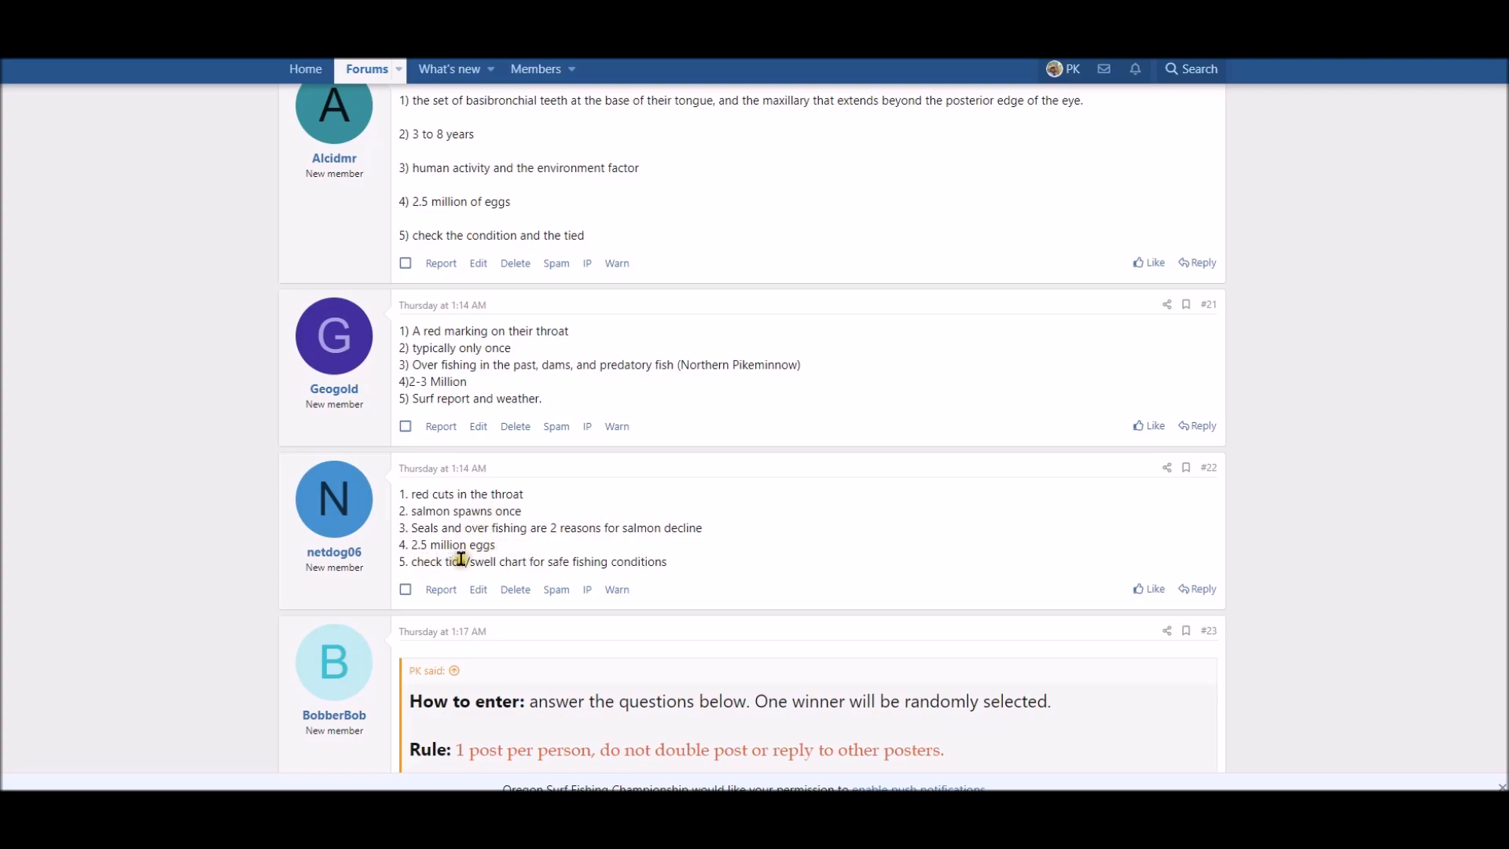
mouse_move(619, 554)
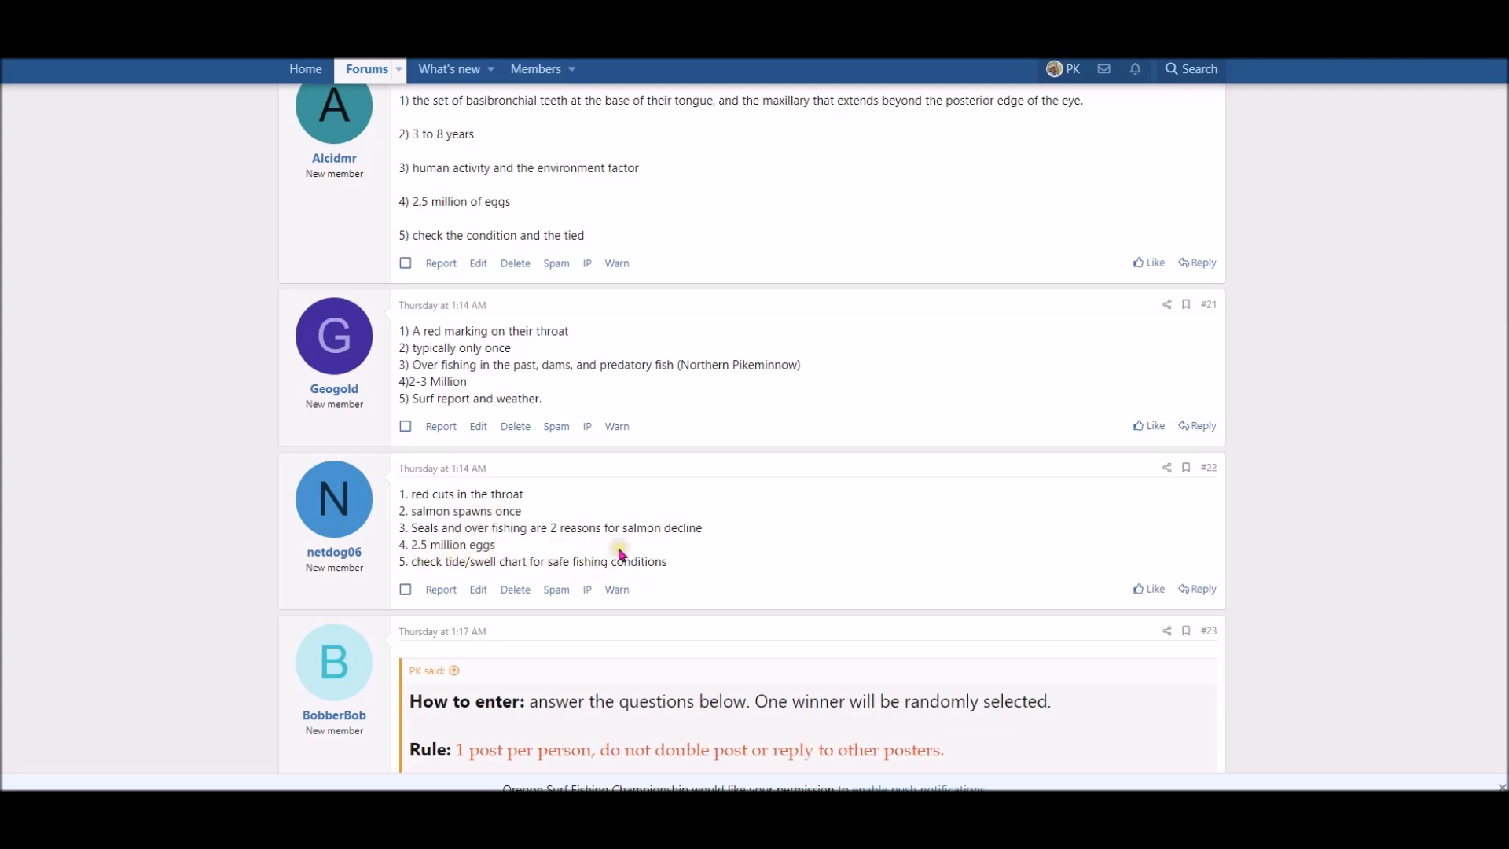
mouse_move(602, 524)
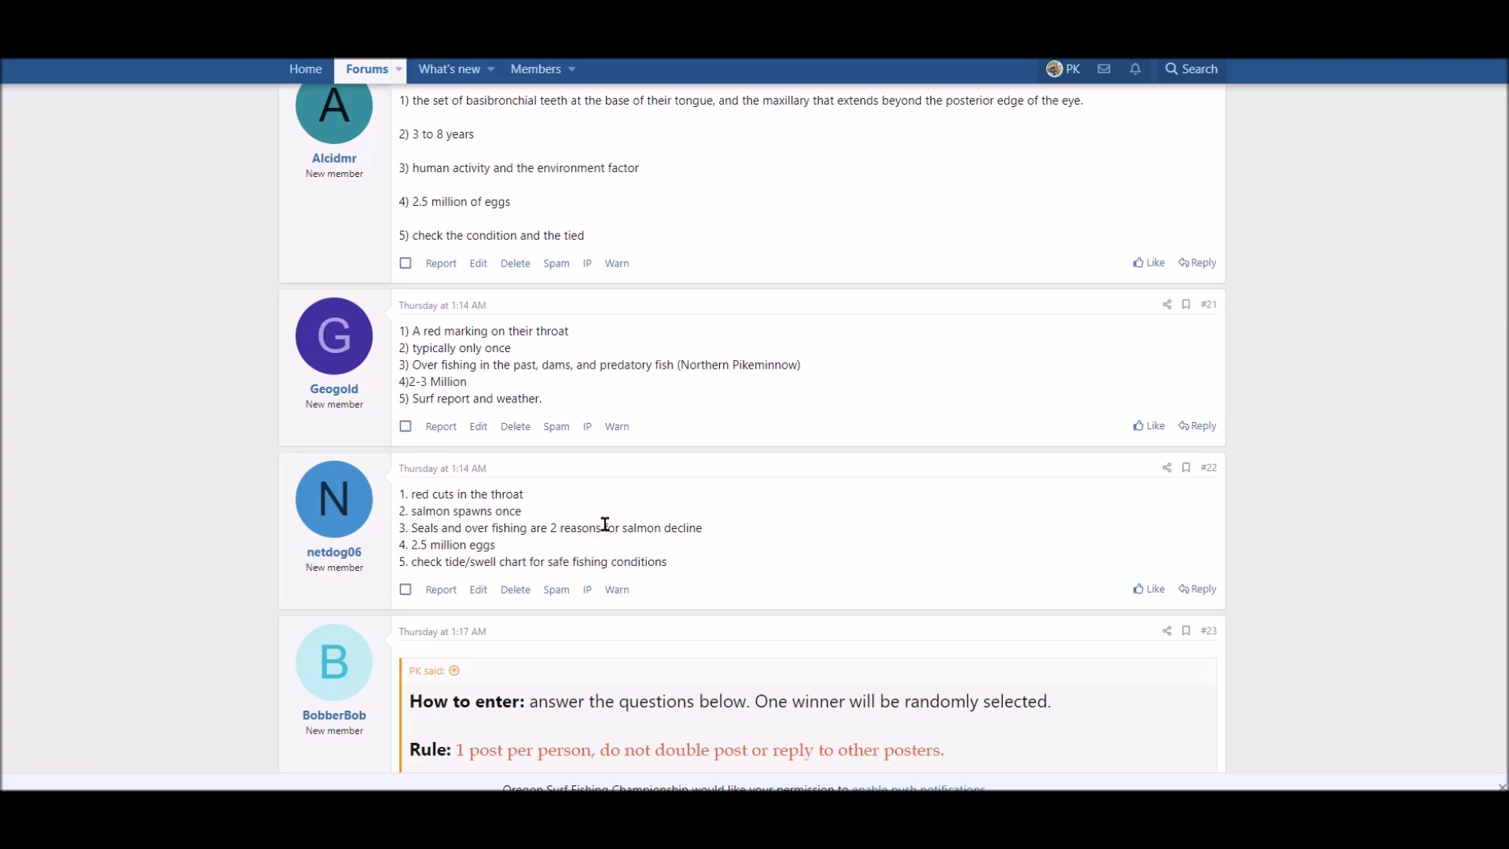
mouse_move(546, 522)
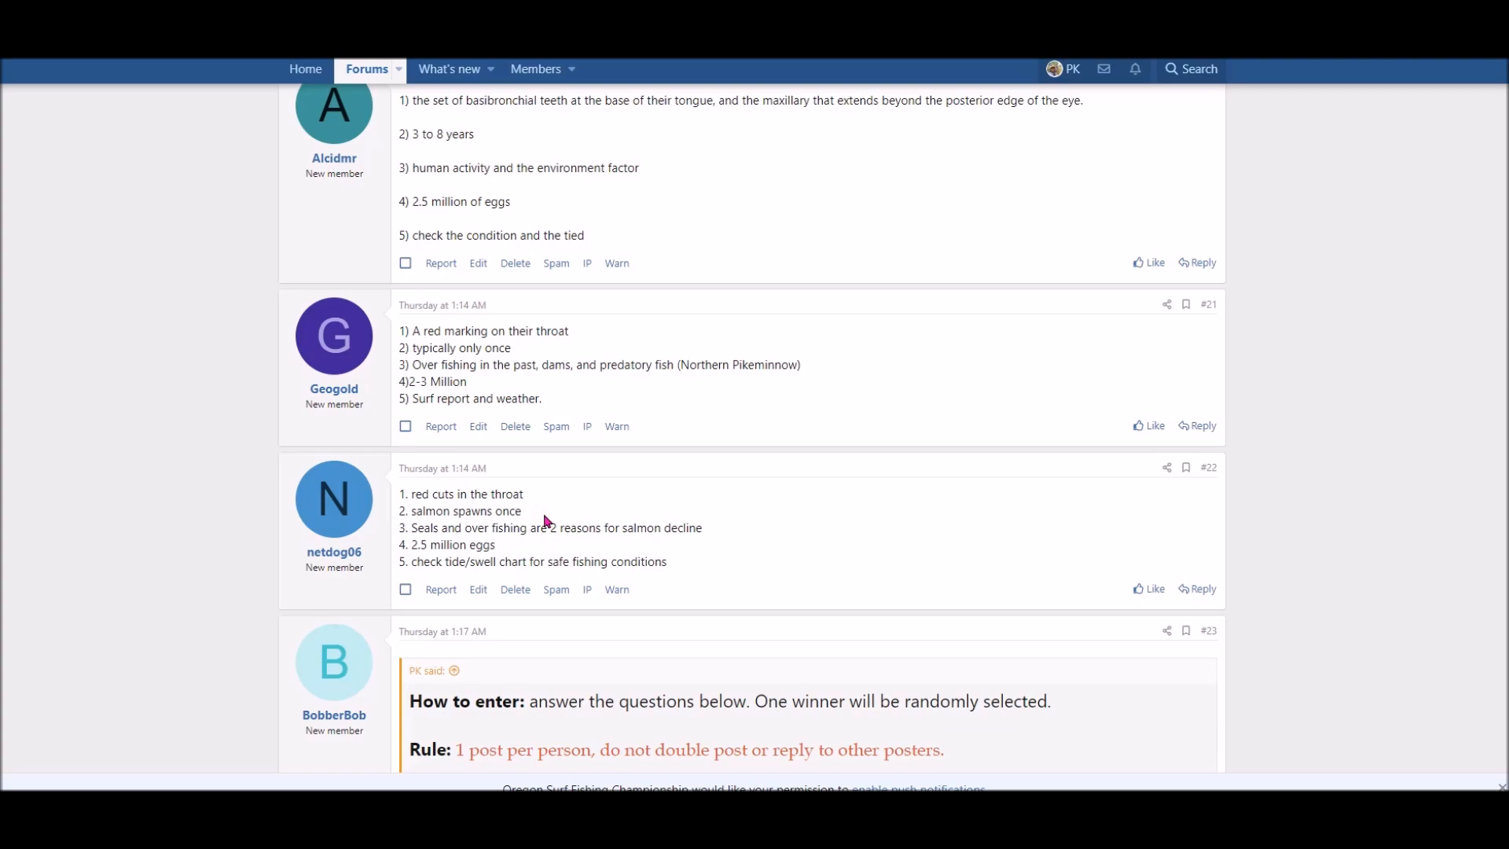
mouse_move(530, 499)
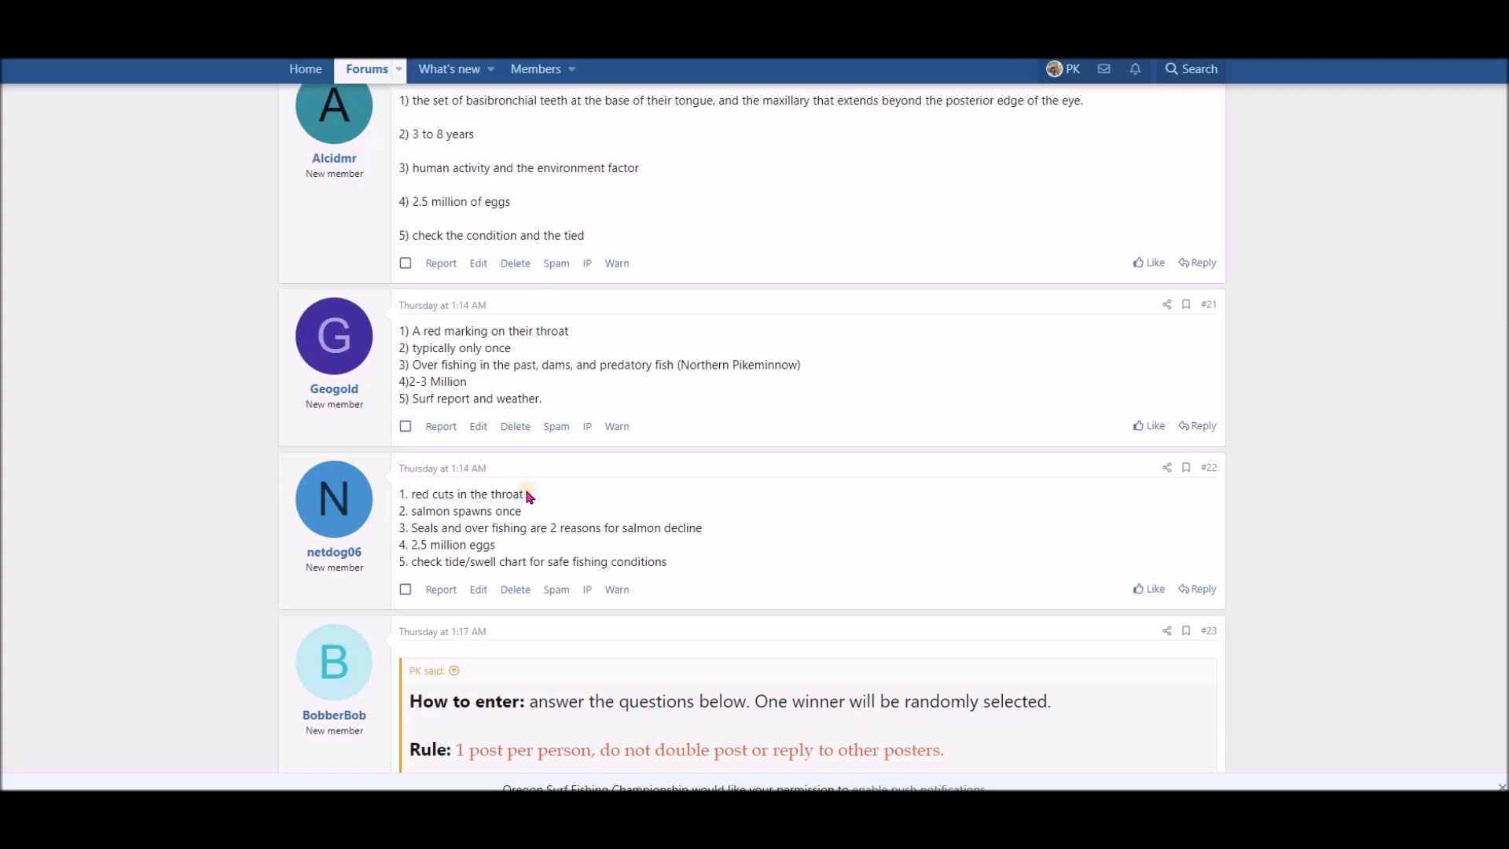
mouse_move(541, 505)
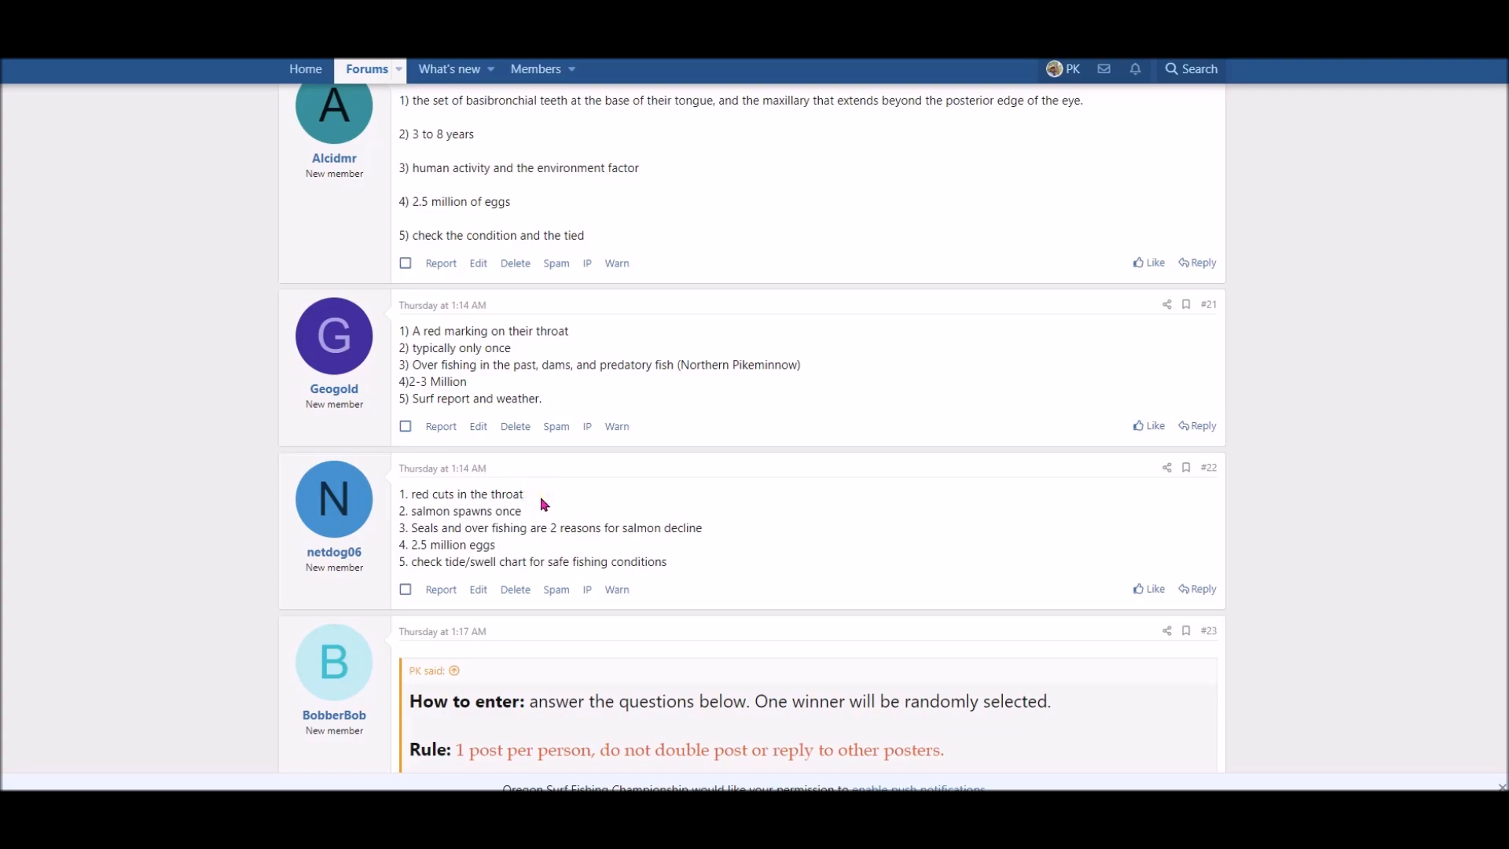